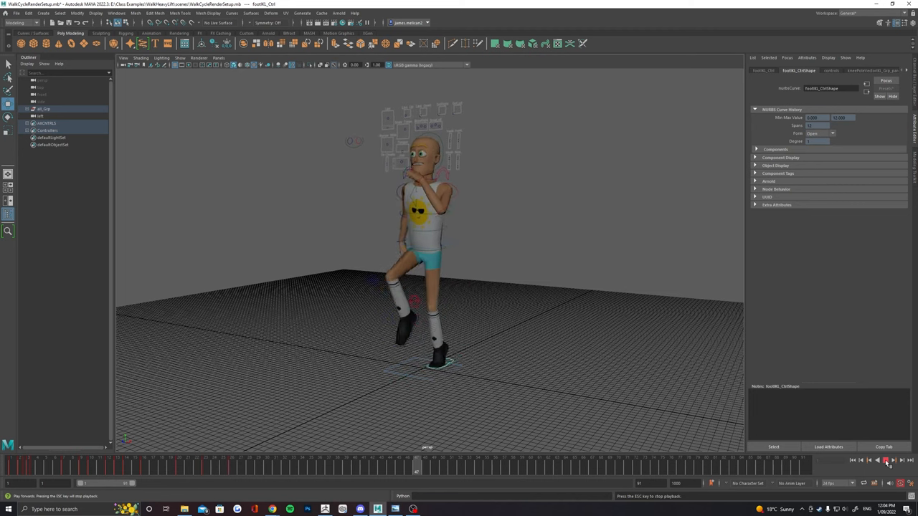
# - Preview the walk cycle, then rename the second persp camera in the Outliner to RenderCAM
pyautogui.click(885, 460)
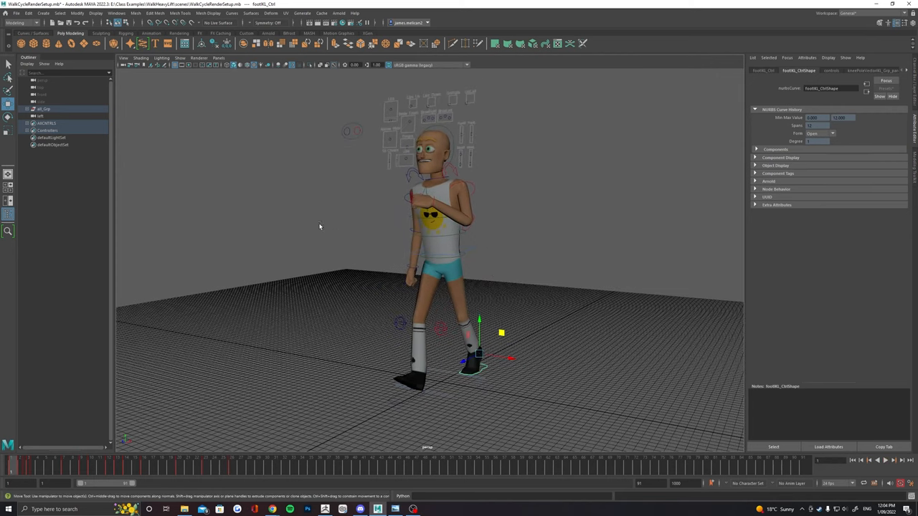
pyautogui.click(123, 58)
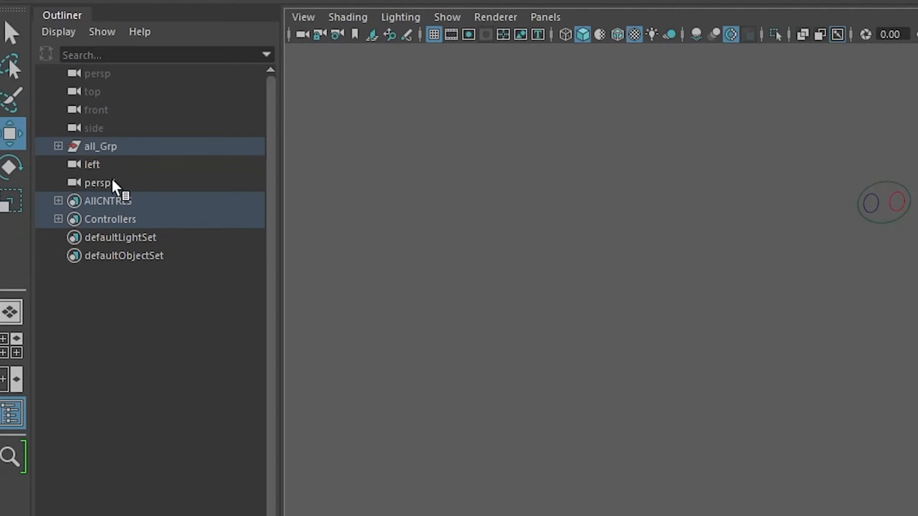
pyautogui.doubleClick(98, 182)
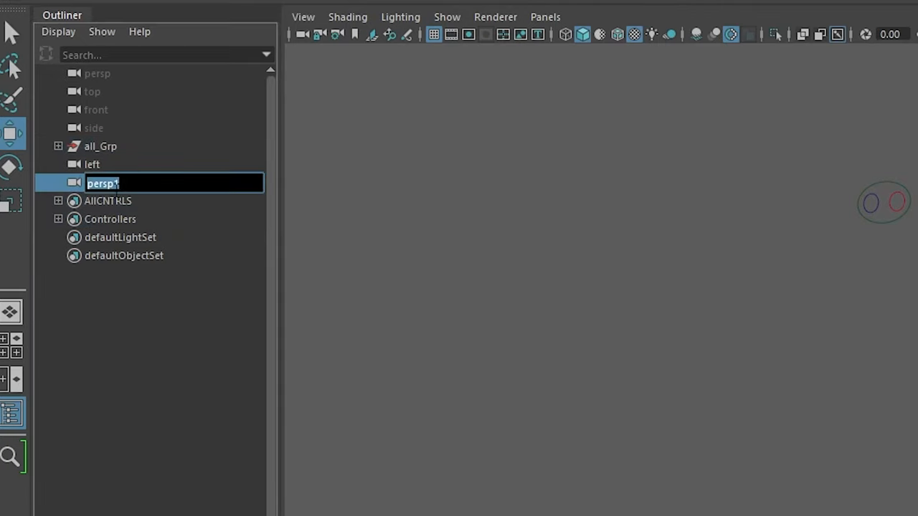
pyautogui.write('Render')
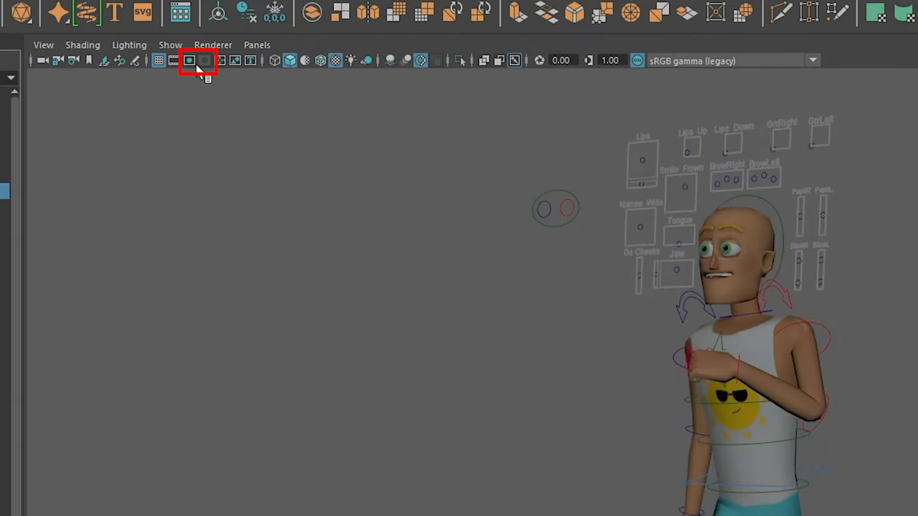
# - Show the Resolution Gate, frame the character through RenderCAM, then return to the default persp camera
pyautogui.click(205, 60)
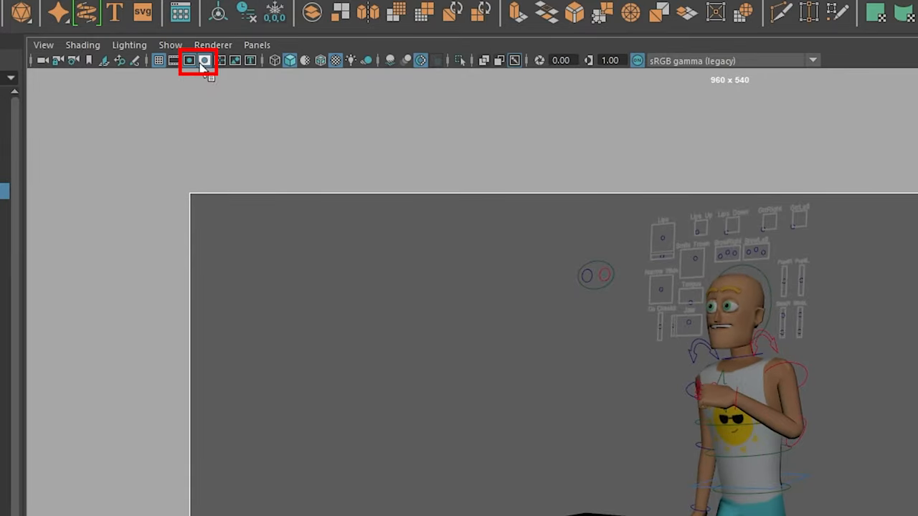
pyautogui.click(189, 60)
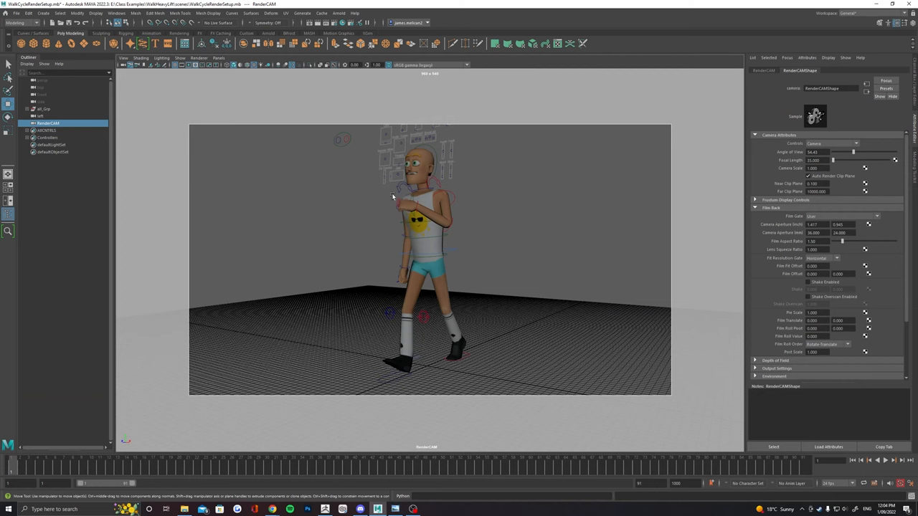
pyautogui.moveTo(361, 195)
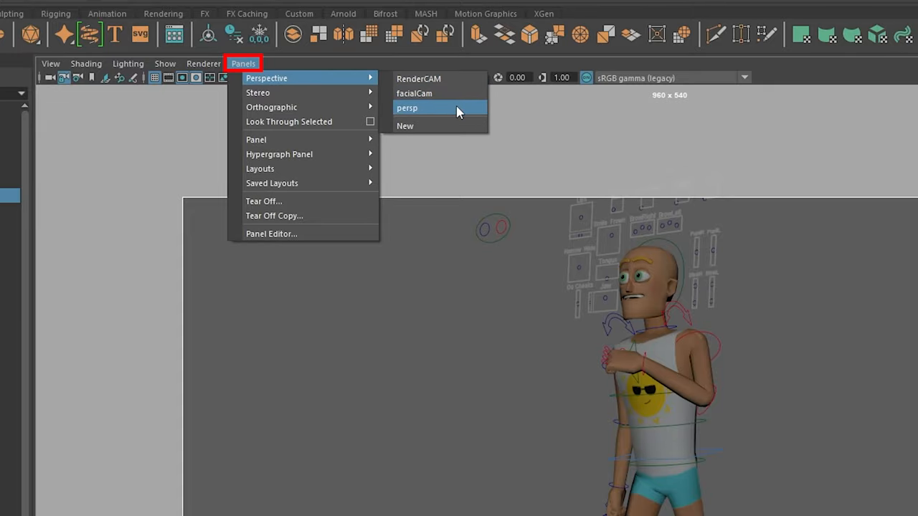
pyautogui.click(419, 79)
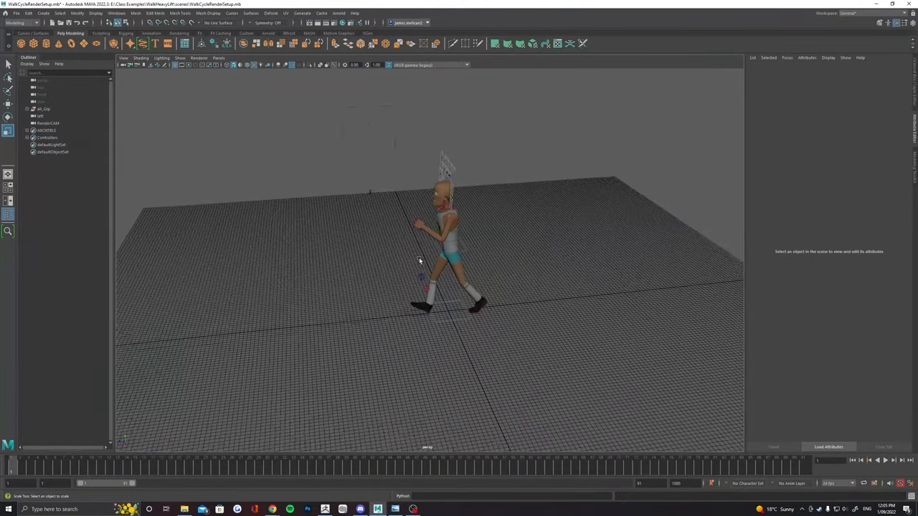
# - Create polygon plane pPlane1, scale it up and lift its far edge into a curved cyclorama backdrop
pyautogui.click(445, 309)
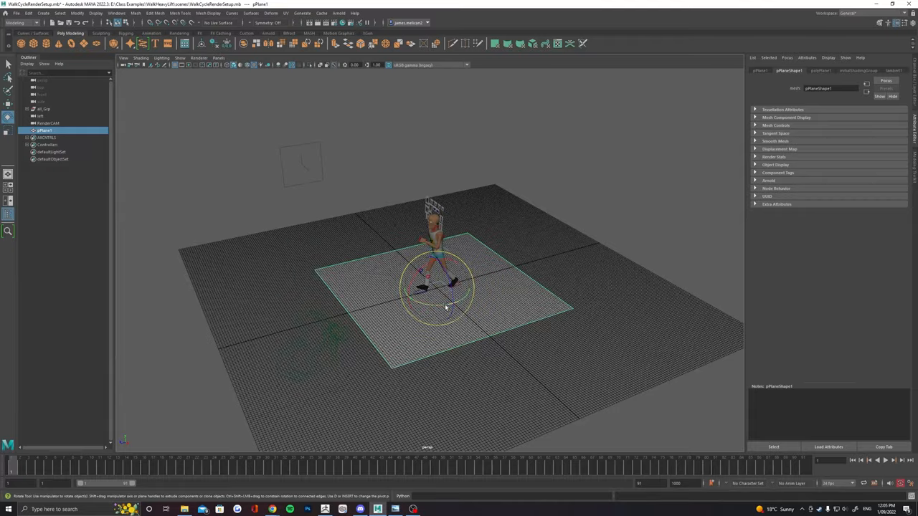
pyautogui.moveTo(444, 301); pyautogui.dragTo(437, 318)
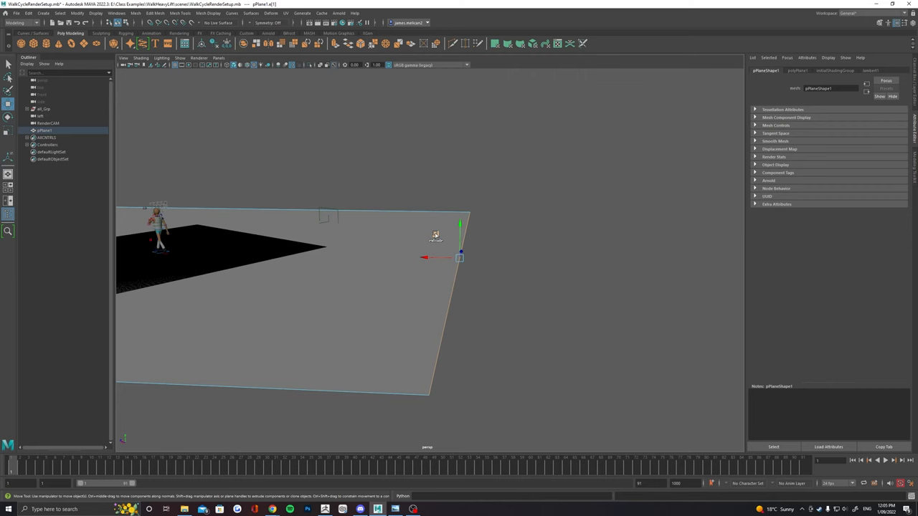
pyautogui.moveTo(459, 257); pyautogui.dragTo(538, 165)
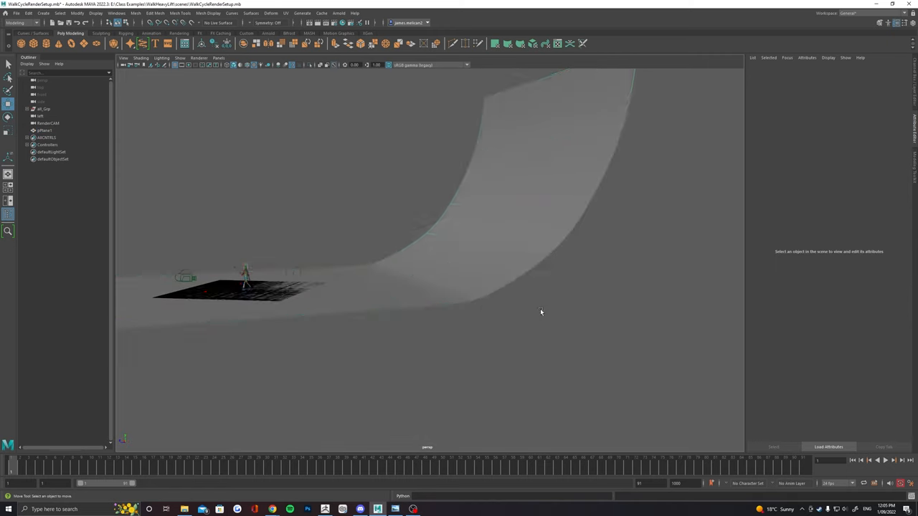
pyautogui.rightClick(273, 279)
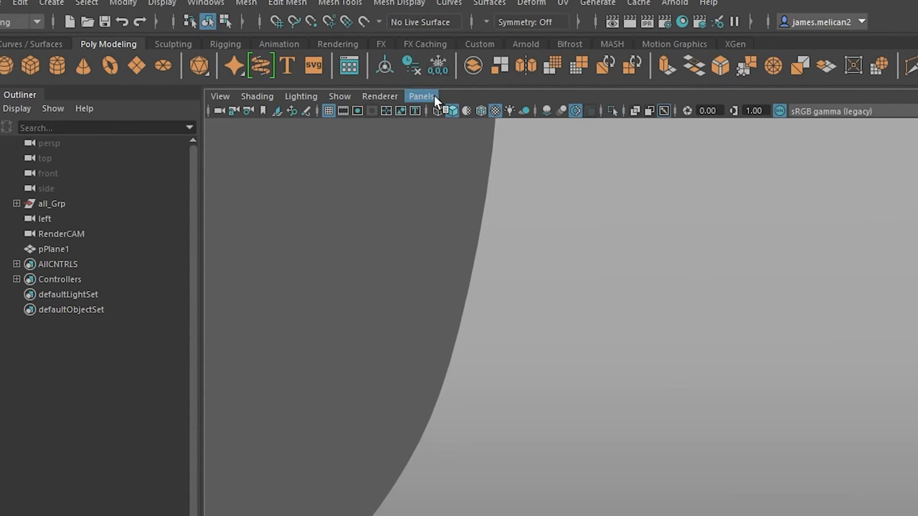
# - Switch the viewport to look through RenderCAM via Panels > Perspective
pyautogui.click(421, 94)
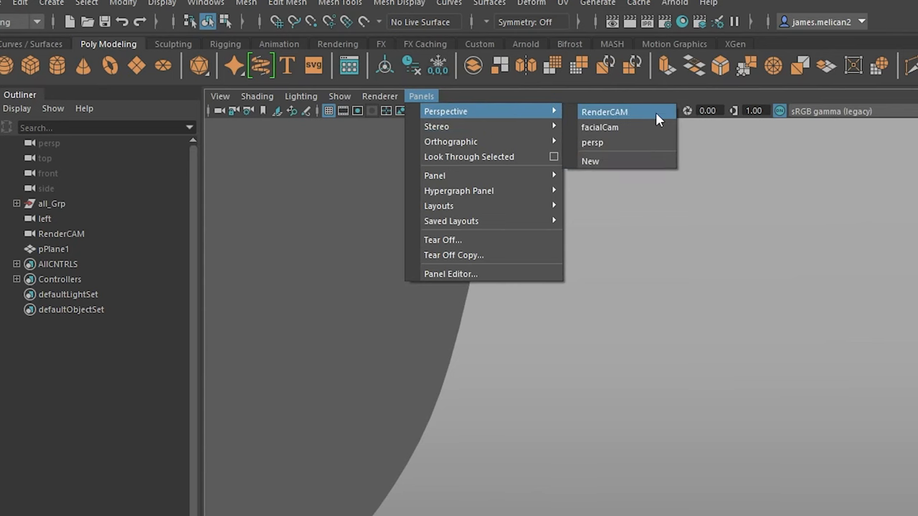
pyautogui.click(603, 112)
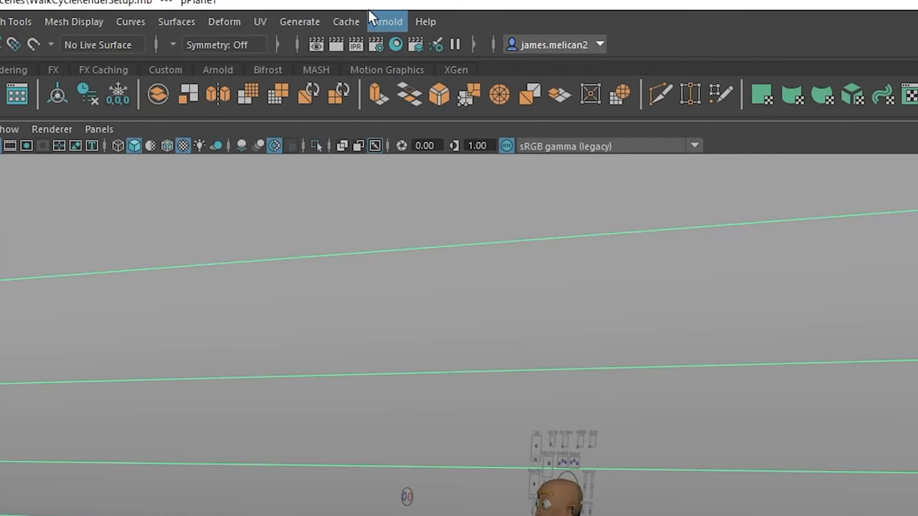
# - Add an Arnold Skydome Light to the scene from Arnold > Lights
pyautogui.click(387, 22)
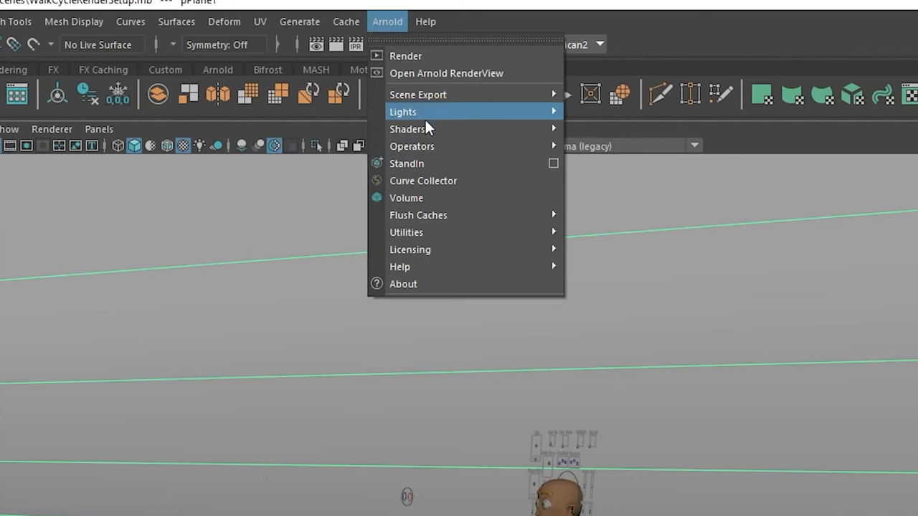
pyautogui.moveTo(402, 112)
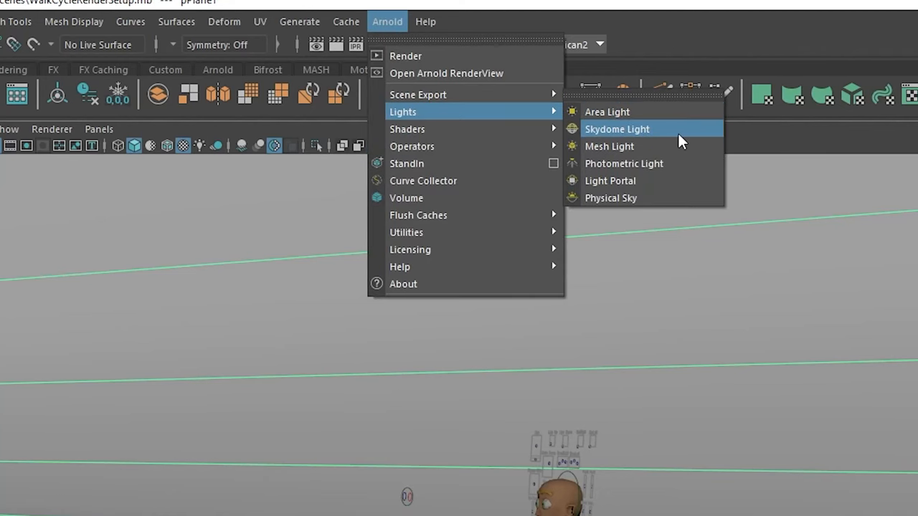
pyautogui.click(617, 129)
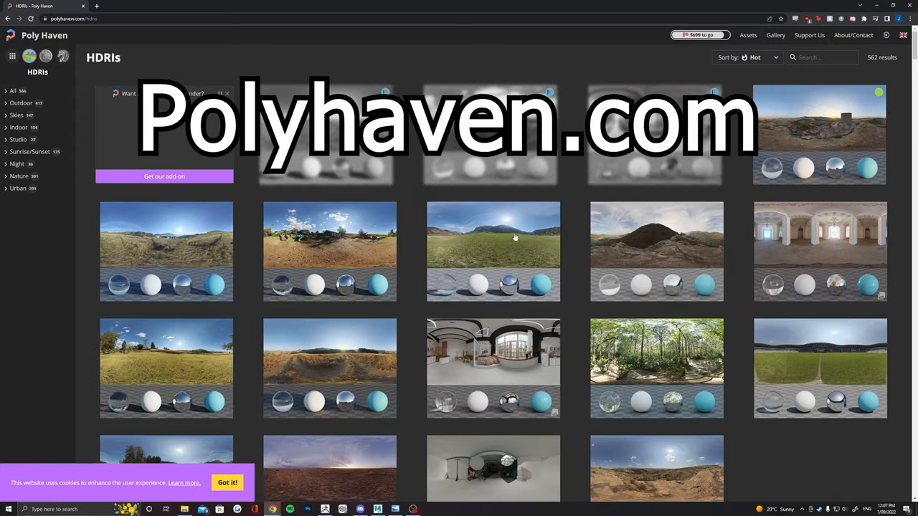
# - Browse the Poly Haven HDRI gallery and choose the Dry Cracked Lake environment
pyautogui.scroll(-3)
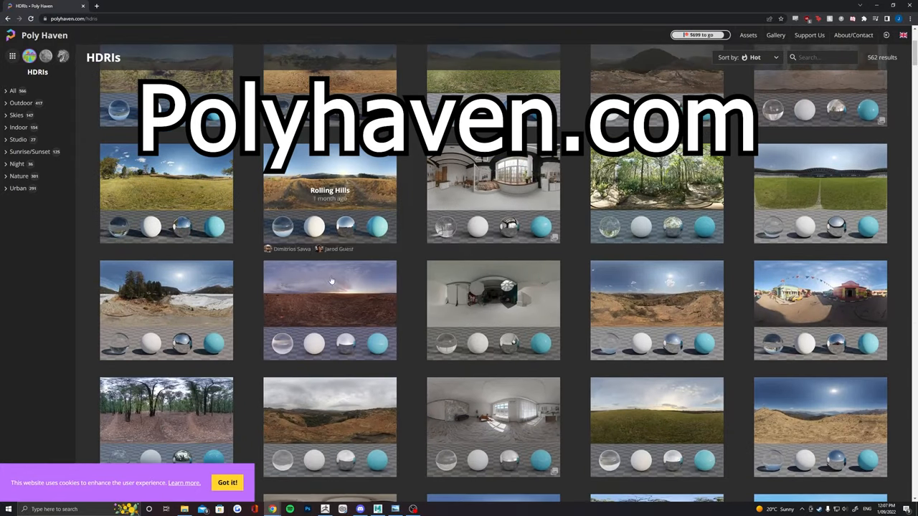
pyautogui.scroll(-3)
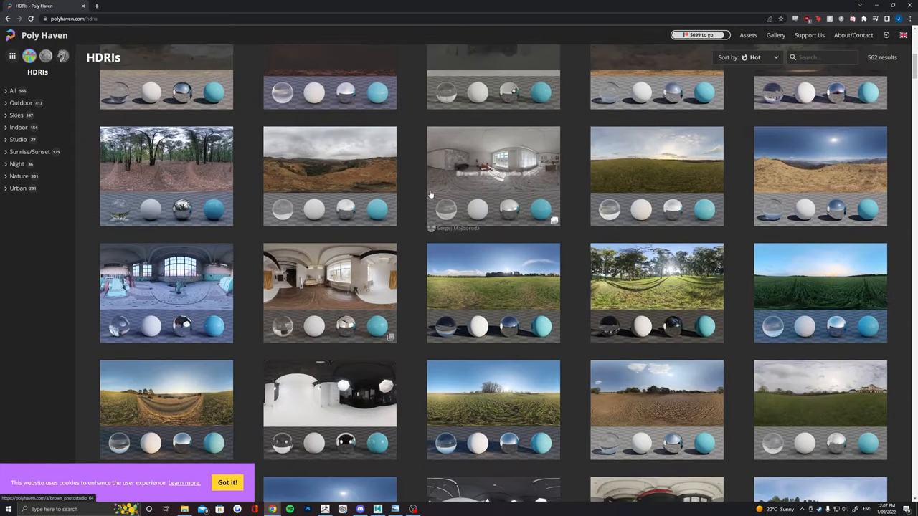
pyautogui.scroll(-3)
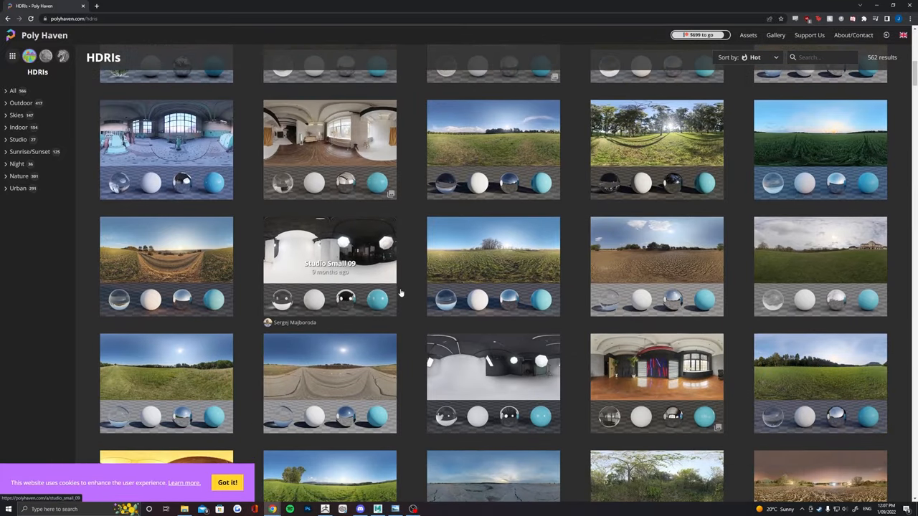
pyautogui.scroll(-3)
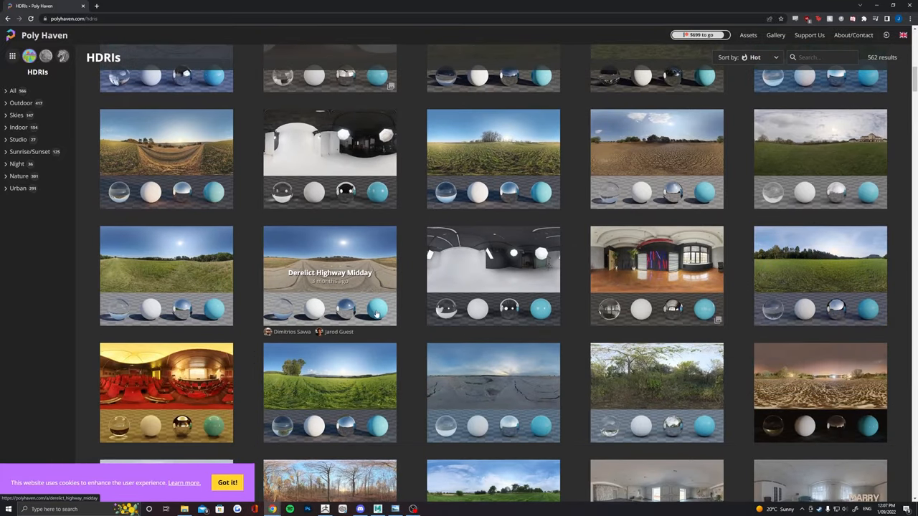
pyautogui.moveTo(656, 150)
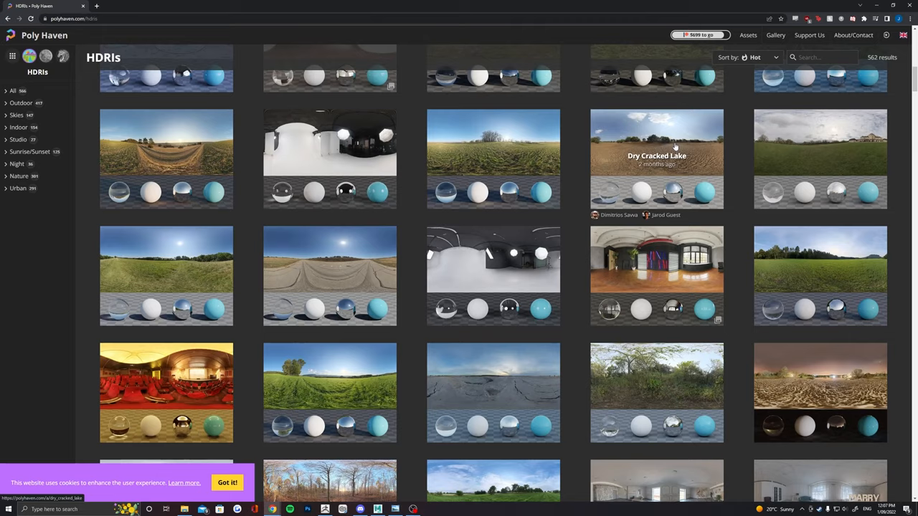
pyautogui.click(657, 160)
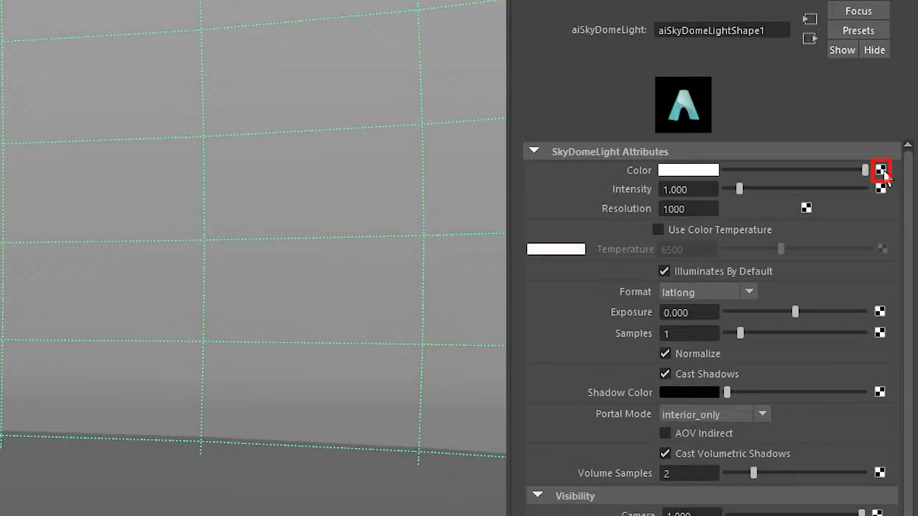
# - Map a File texture to the skydome Color and load dry_cracked_lake_4k.hdr
pyautogui.click(880, 171)
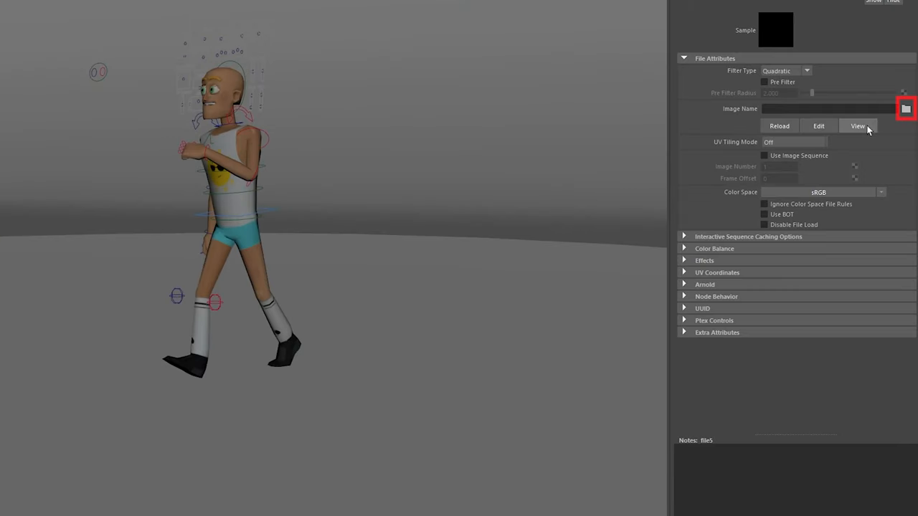
pyautogui.click(906, 108)
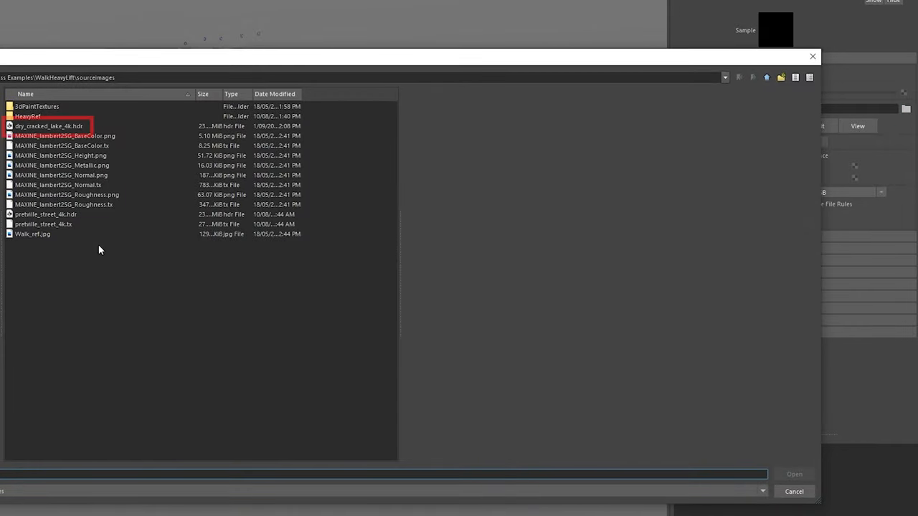
pyautogui.click(48, 126)
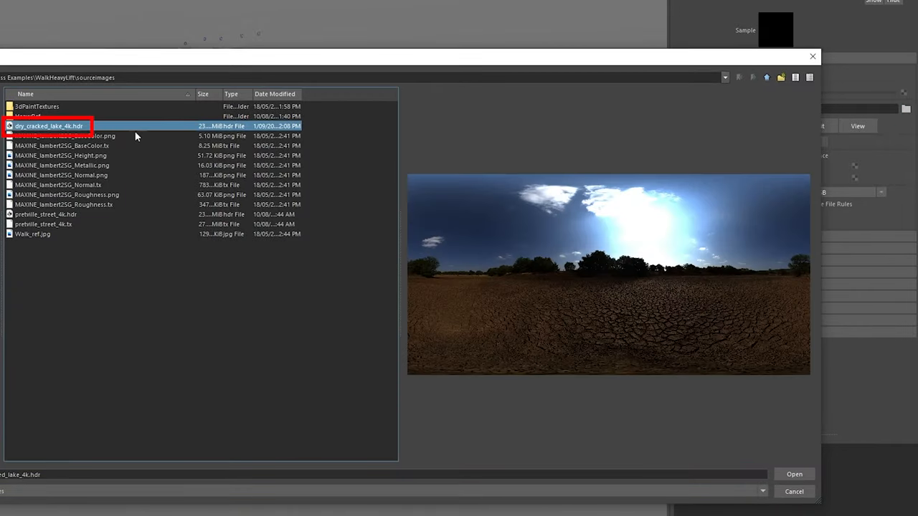
pyautogui.click(794, 473)
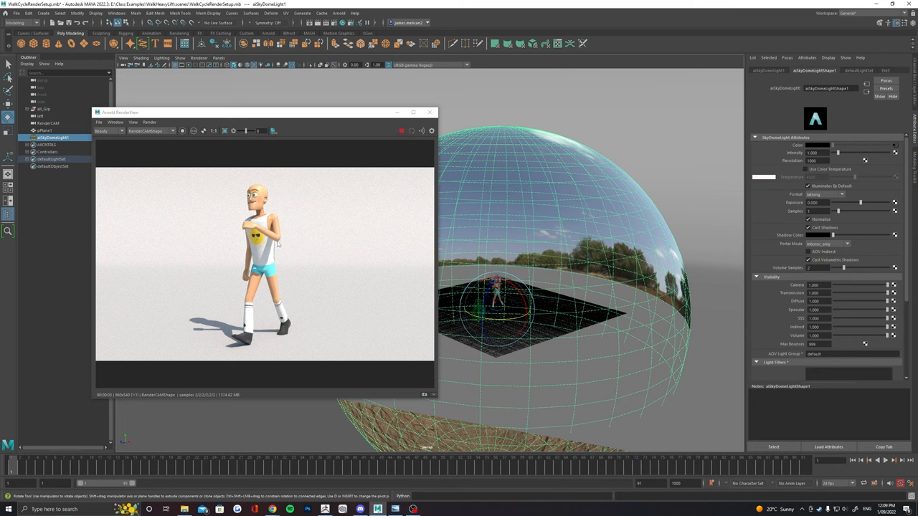
pyautogui.click(401, 132)
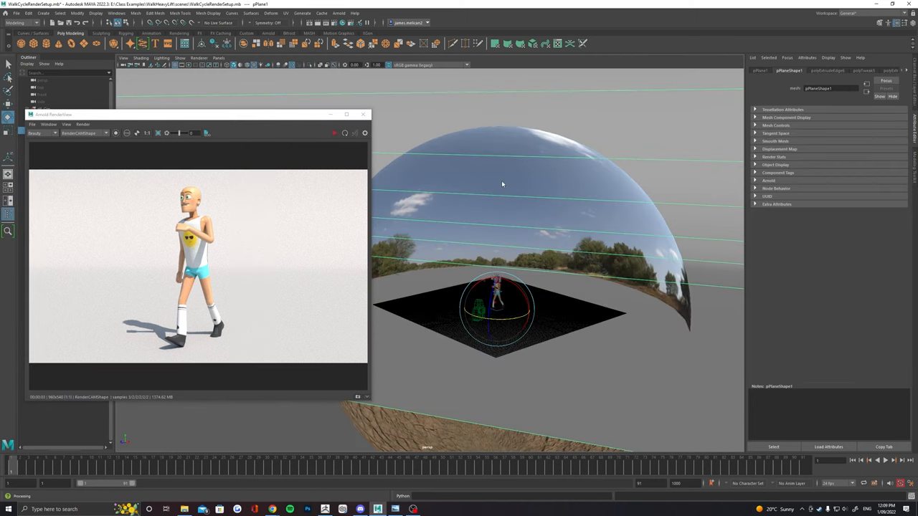
# - Assign a new Standard Surface material (standardSurface3) to the backdrop plane
pyautogui.rightClick(502, 183)
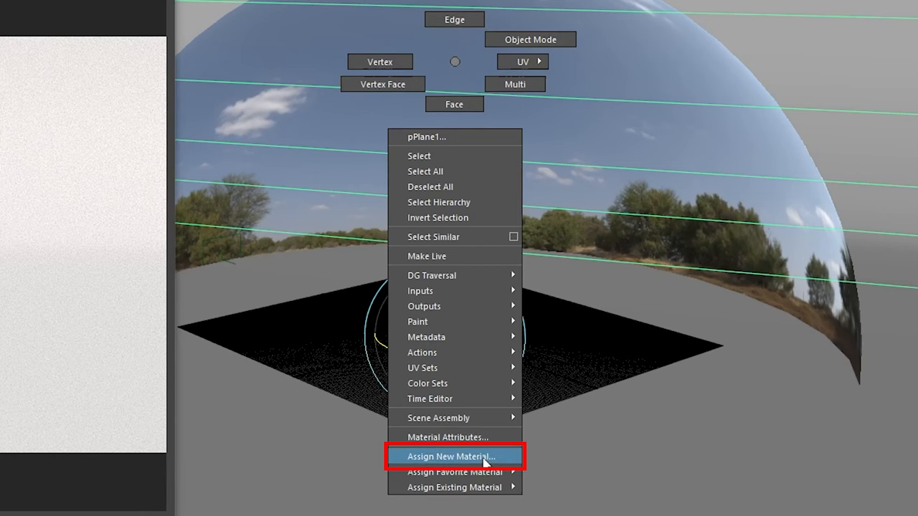
pyautogui.click(452, 456)
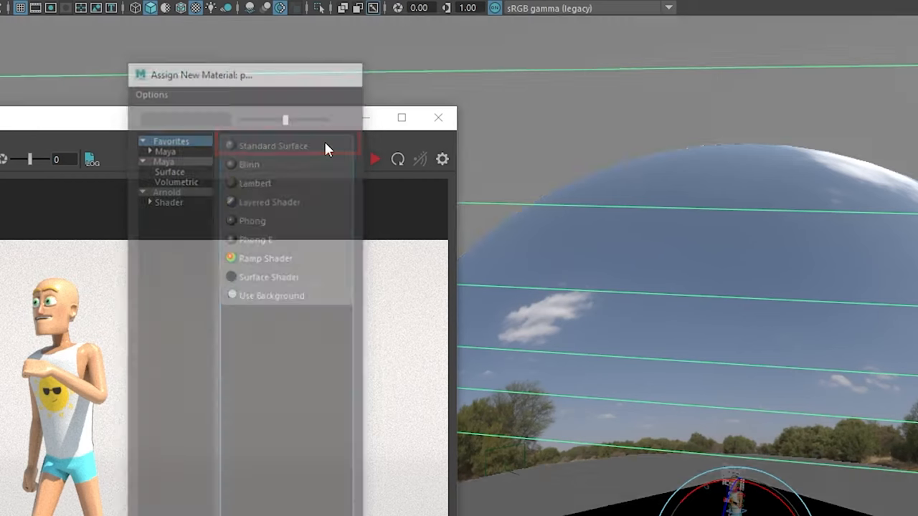
pyautogui.click(273, 146)
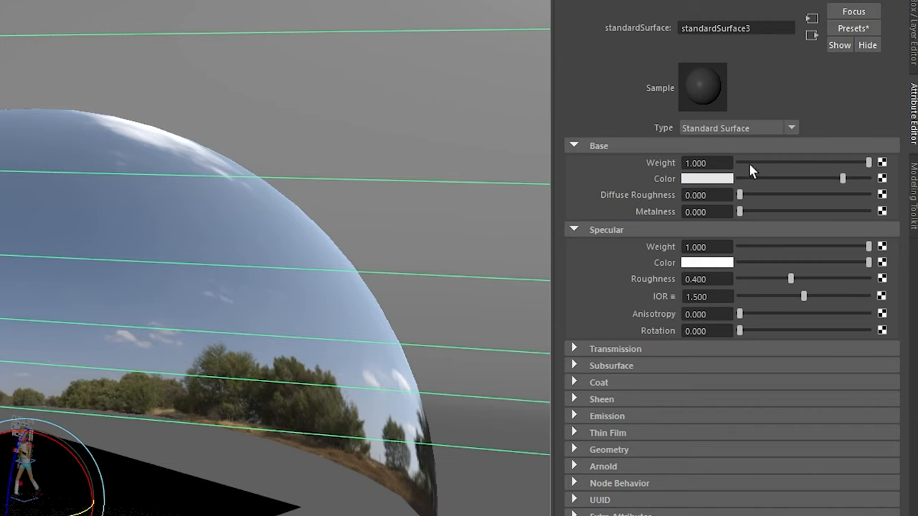
# - Set the material's Base Color to a pale green and preview the character against it
pyautogui.click(705, 178)
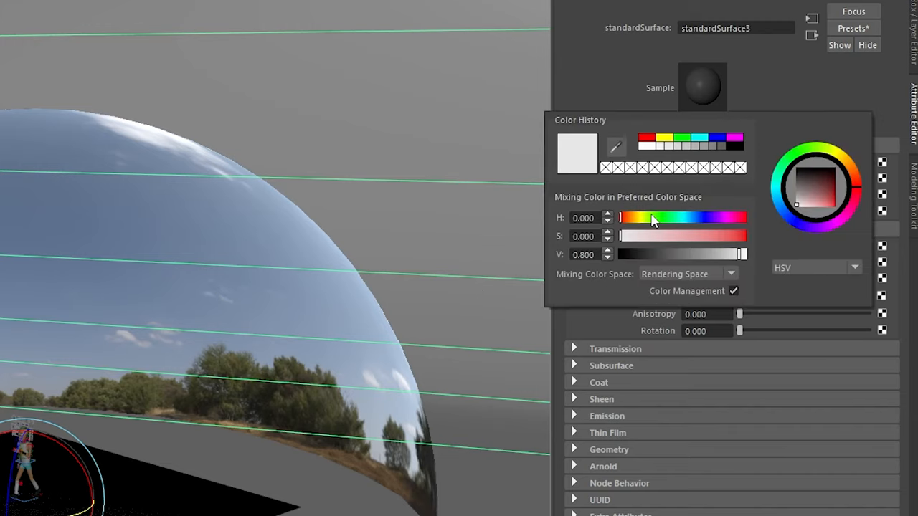
pyautogui.moveTo(619, 235); pyautogui.dragTo(686, 235)
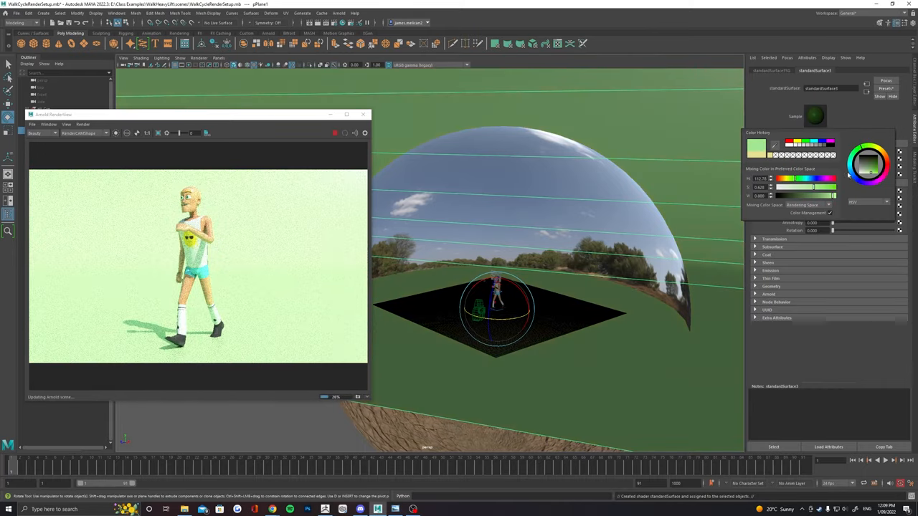
pyautogui.click(878, 161)
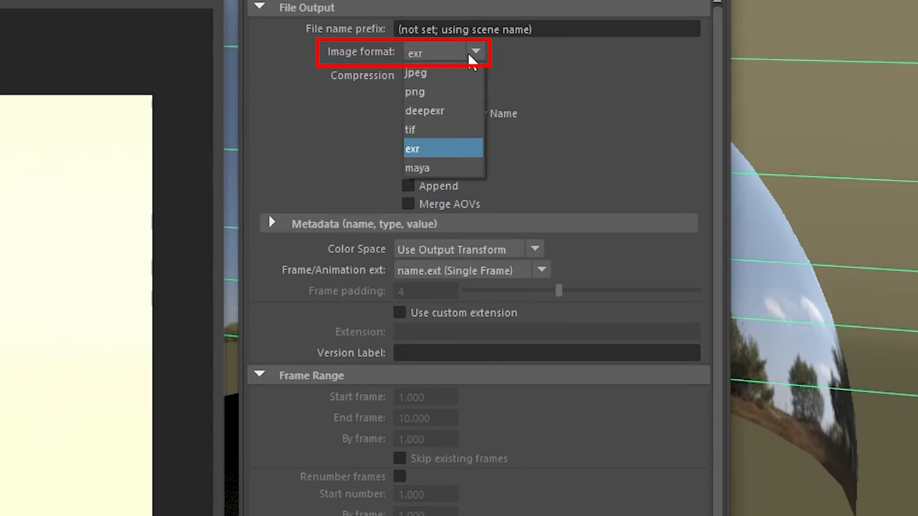
# - Set Render Settings to tif format, name.#.ext naming, end frame 25 and HD_720 image size
pyautogui.click(410, 129)
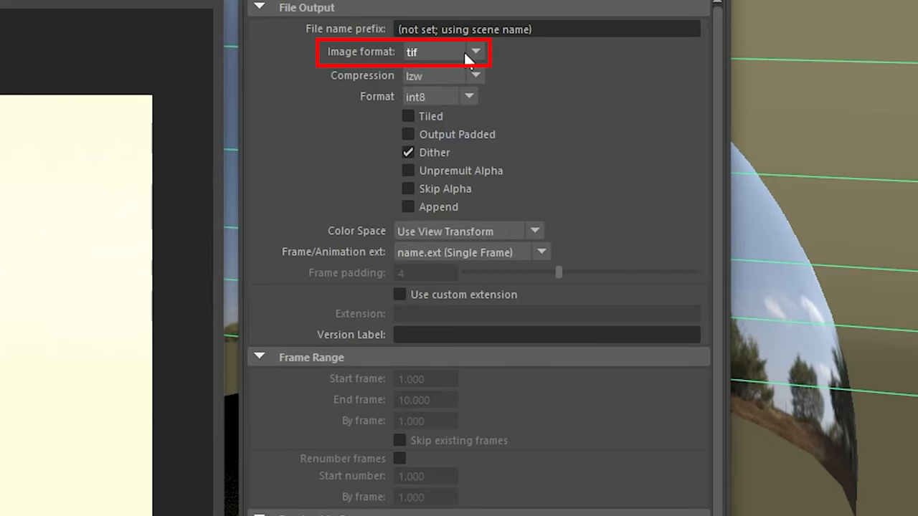
pyautogui.moveTo(342, 300)
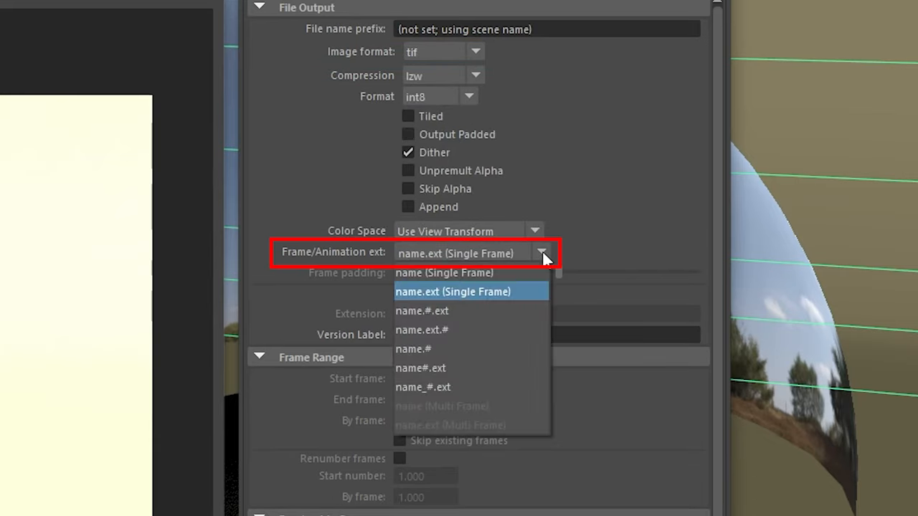
pyautogui.click(421, 310)
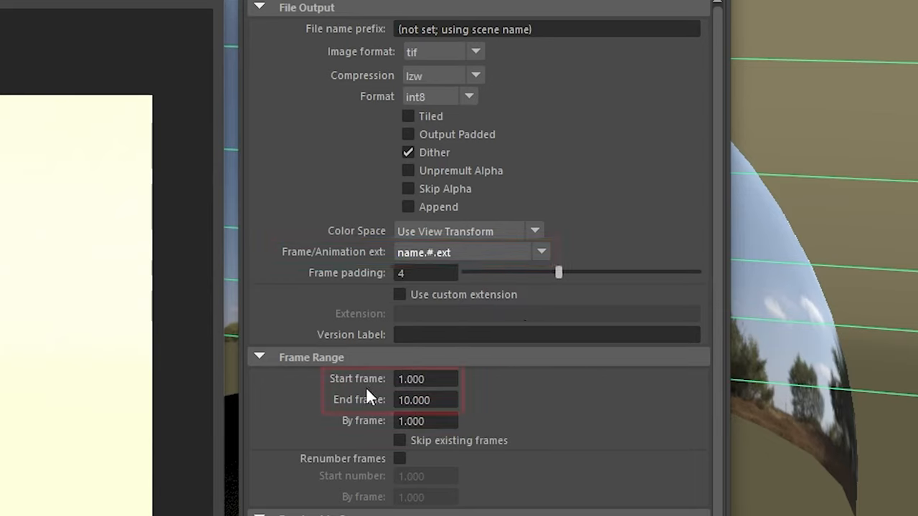
pyautogui.click(426, 400)
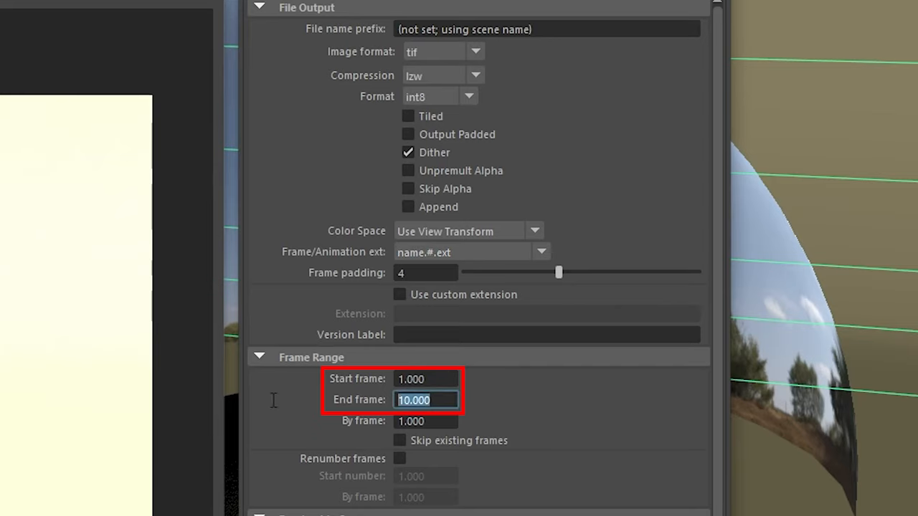
pyautogui.write('25')
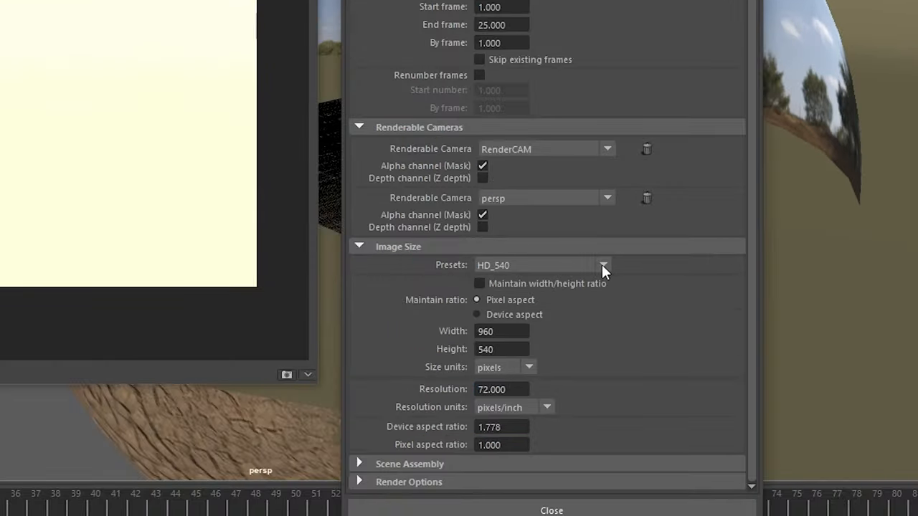
pyautogui.click(602, 263)
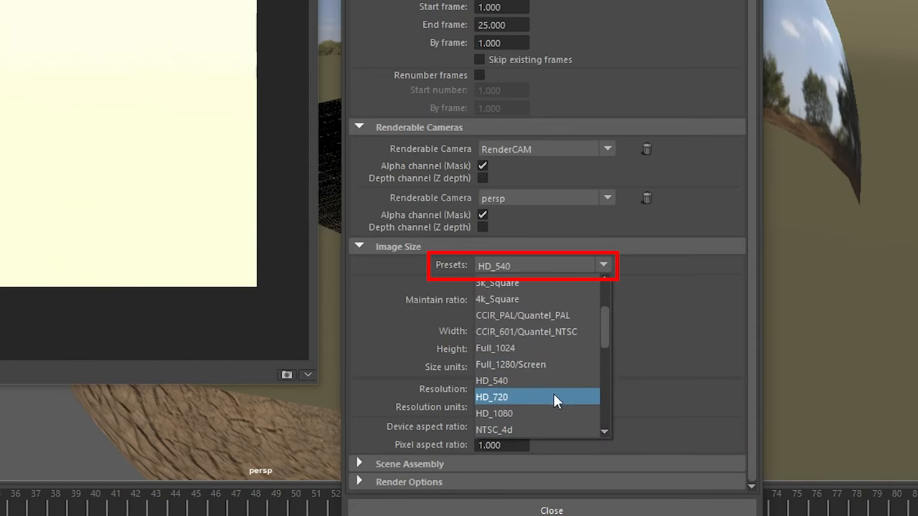
pyautogui.click(491, 396)
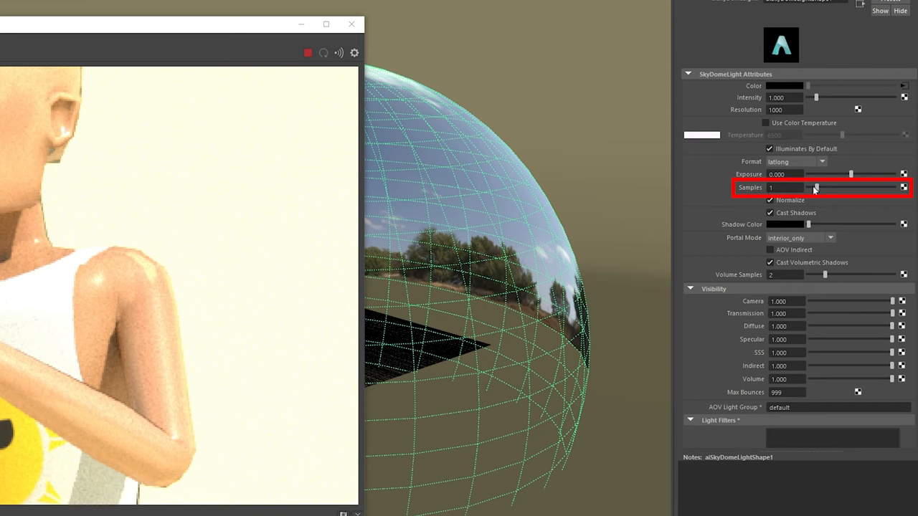
# - Adjust the Samples value of aiSkyDomeLight1 in the Attribute Editor
pyautogui.moveTo(814, 186); pyautogui.dragTo(835, 186)
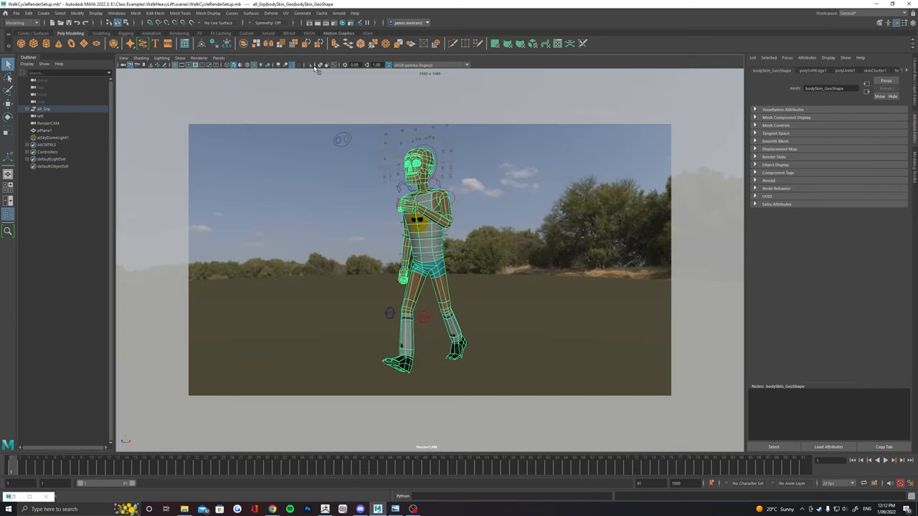
# - Switch to the Rendering menu set and bring up the Render Sequence options for frames 1–25
pyautogui.click(487, 462)
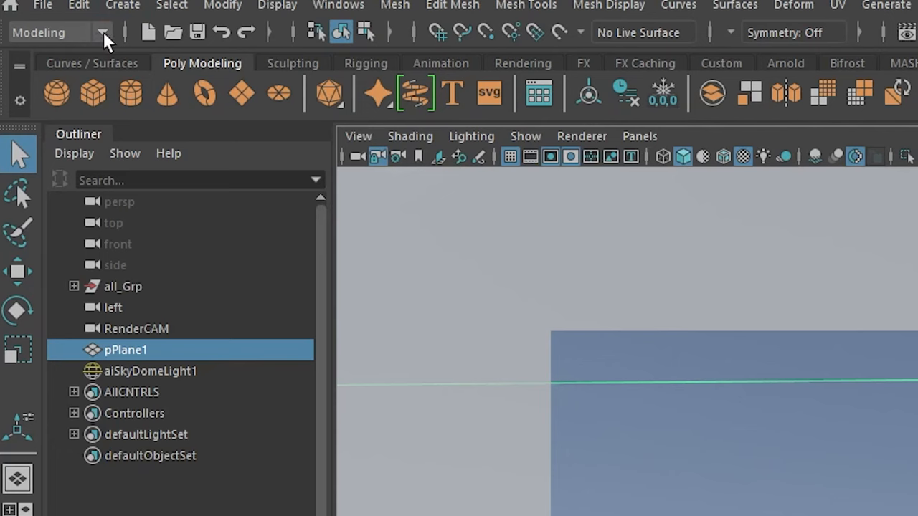
pyautogui.click(60, 31)
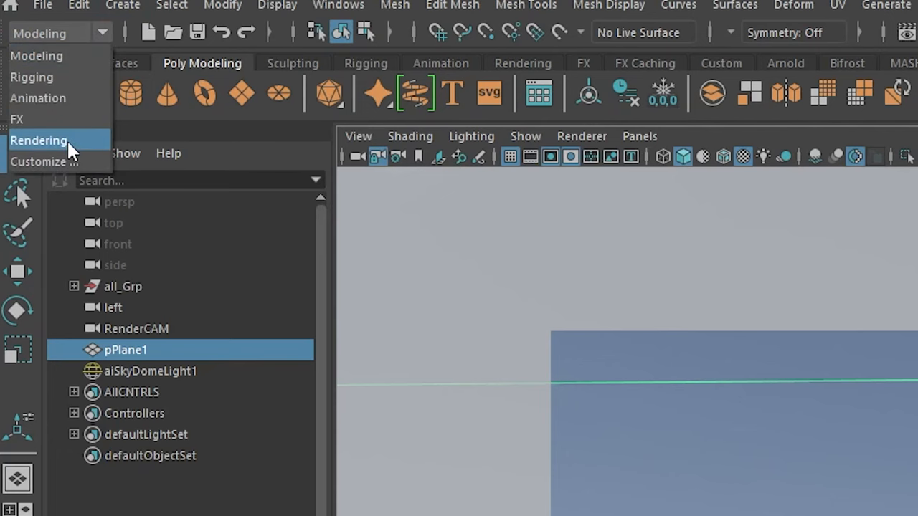
pyautogui.click(39, 140)
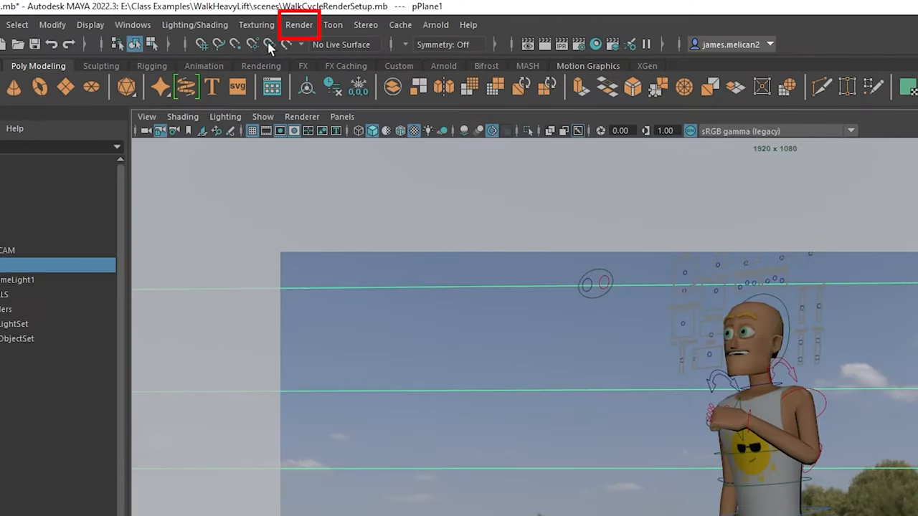
pyautogui.click(299, 24)
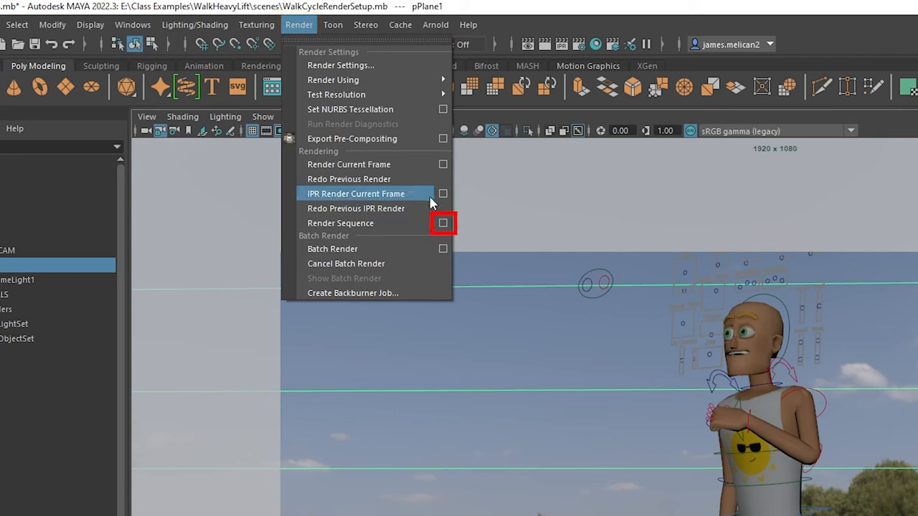
pyautogui.click(339, 224)
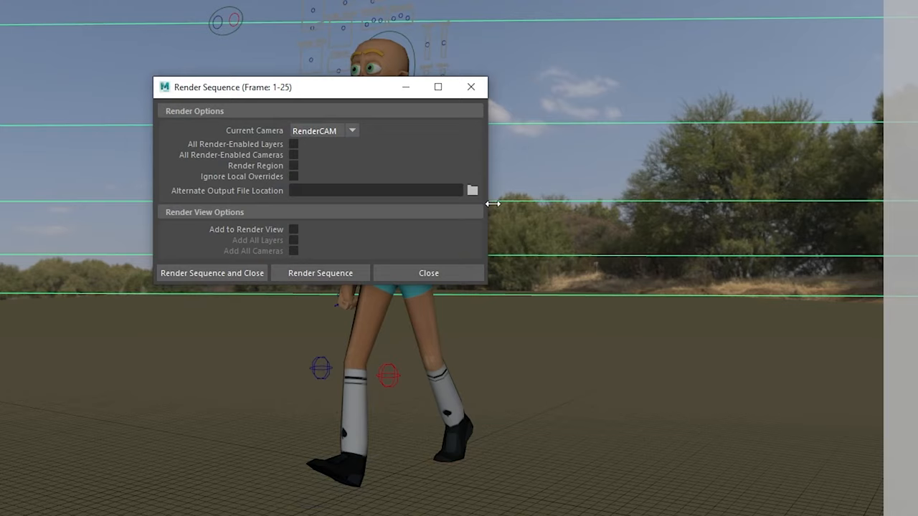
# - Launch the 25-frame sequence render from RenderCAM and close the options
pyautogui.click(472, 189)
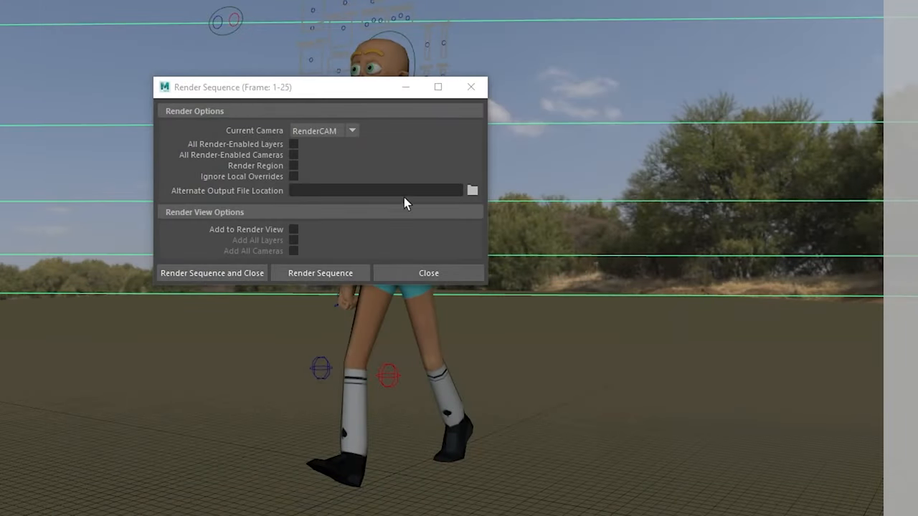
pyautogui.moveTo(320, 273)
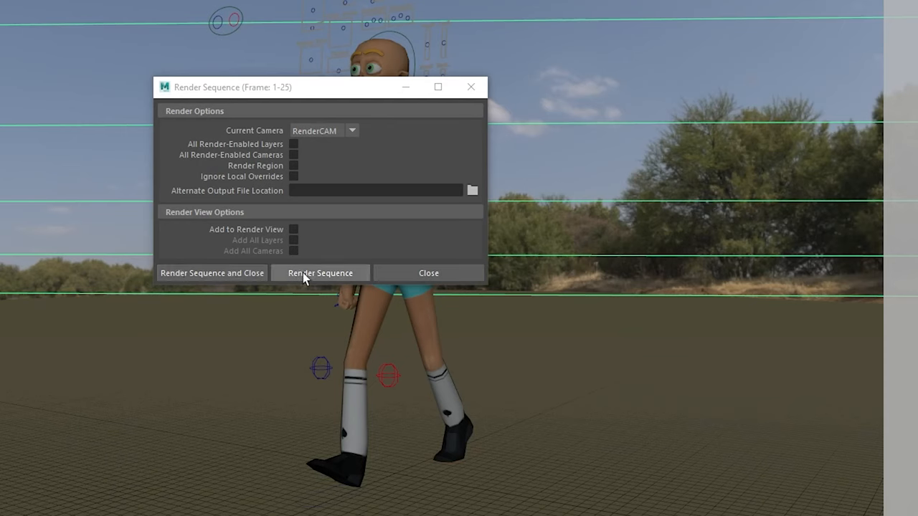
pyautogui.moveTo(212, 272)
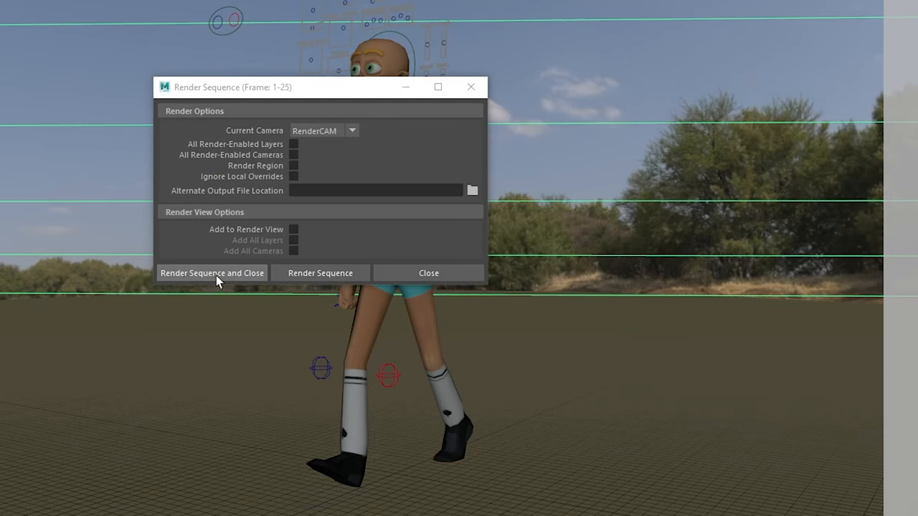
pyautogui.click(212, 272)
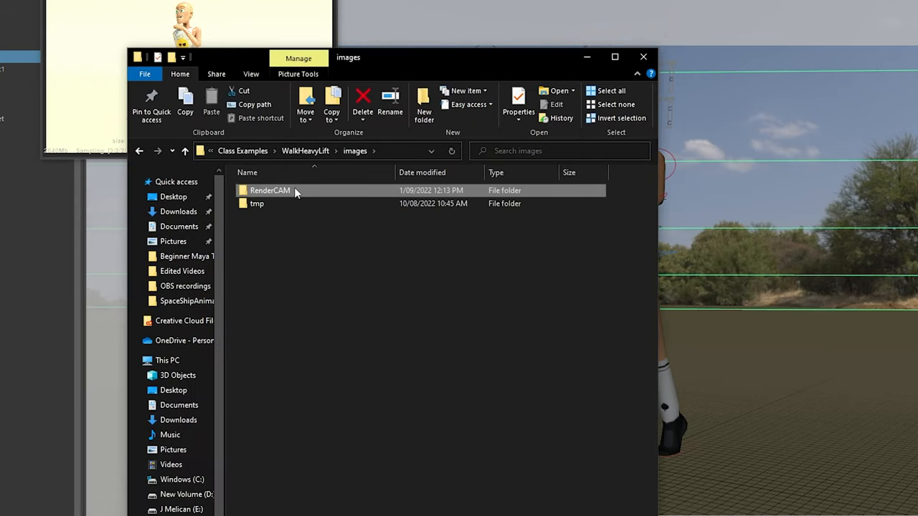
# - Enter the RenderCAM folder containing the rendered frames
pyautogui.doubleClick(270, 190)
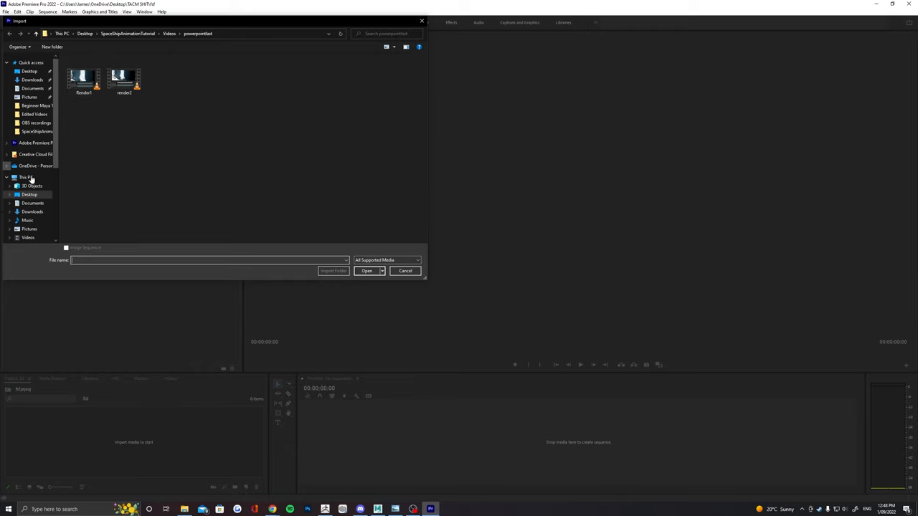
# - Import the 25 WalkCycleRenderSetup frames from images > RenderCAM as one image-sequence clip
pyautogui.click(34, 241)
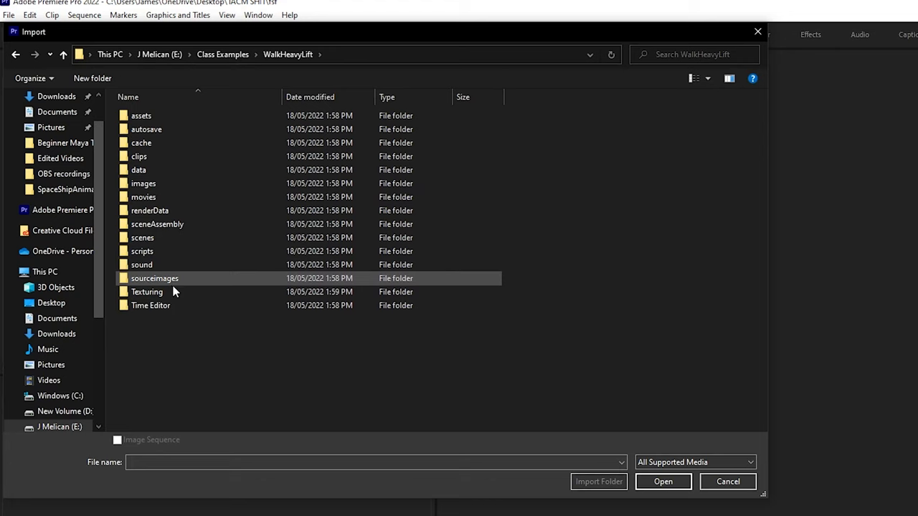
pyautogui.click(144, 183)
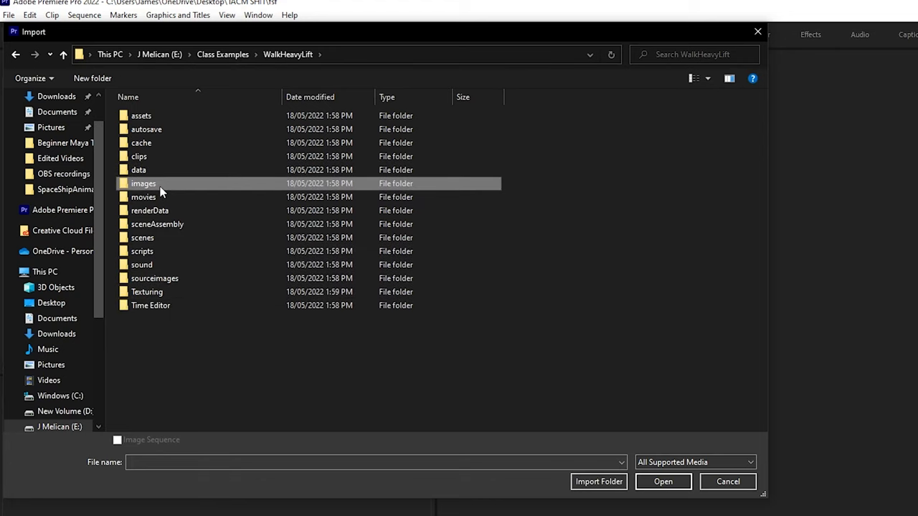
pyautogui.doubleClick(143, 183)
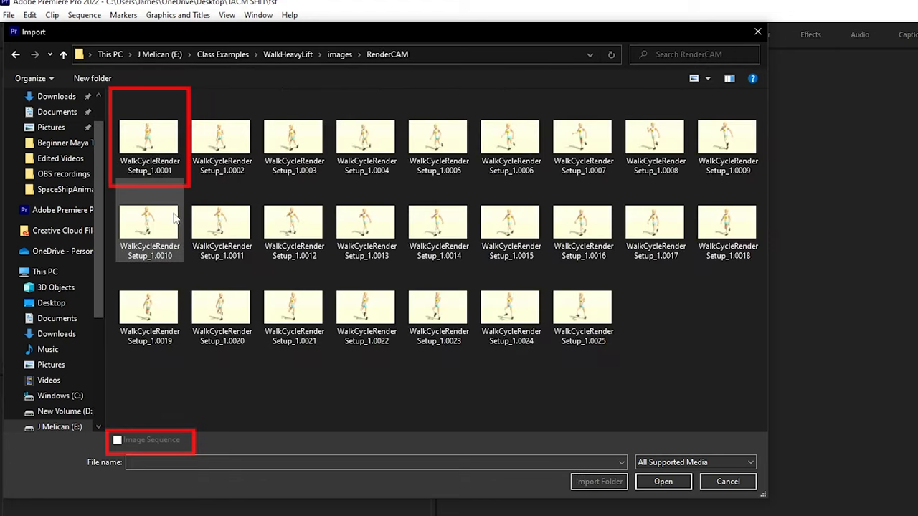
pyautogui.click(148, 136)
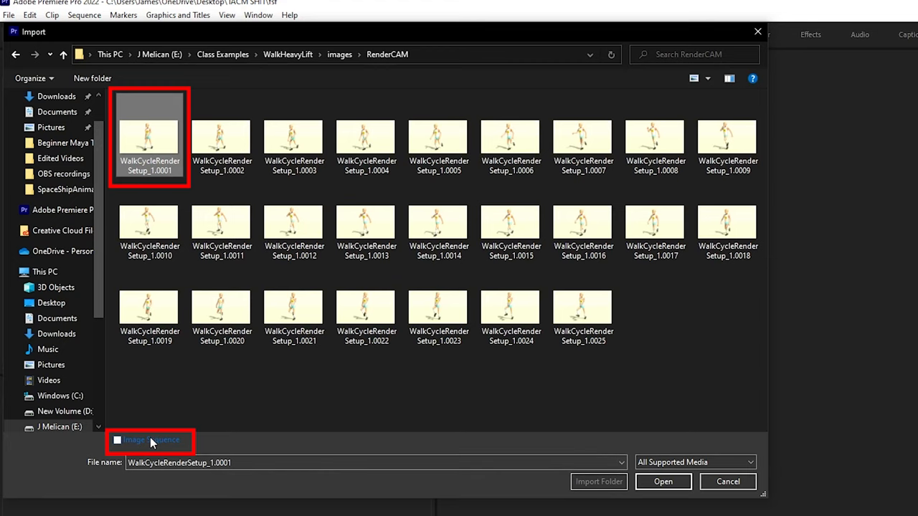
pyautogui.click(118, 440)
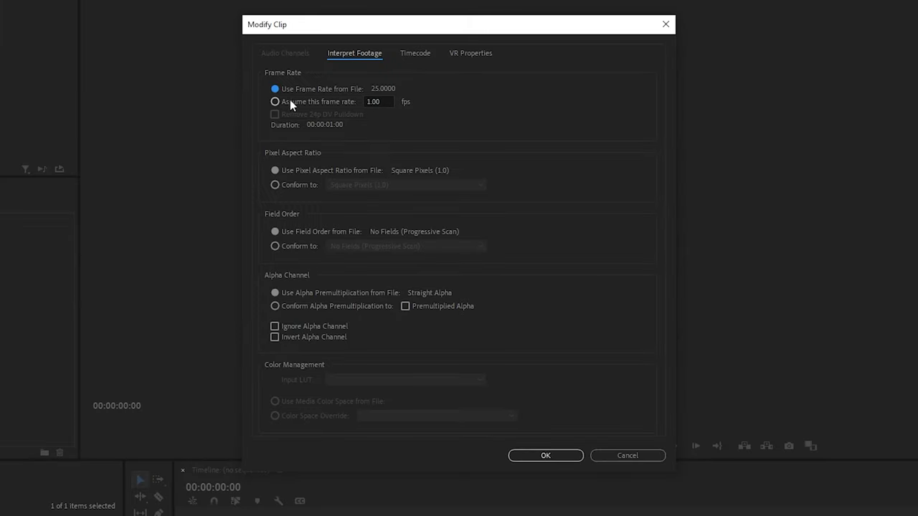
# - Interpret the image-sequence clip's frame rate as 24 fps
pyautogui.click(275, 101)
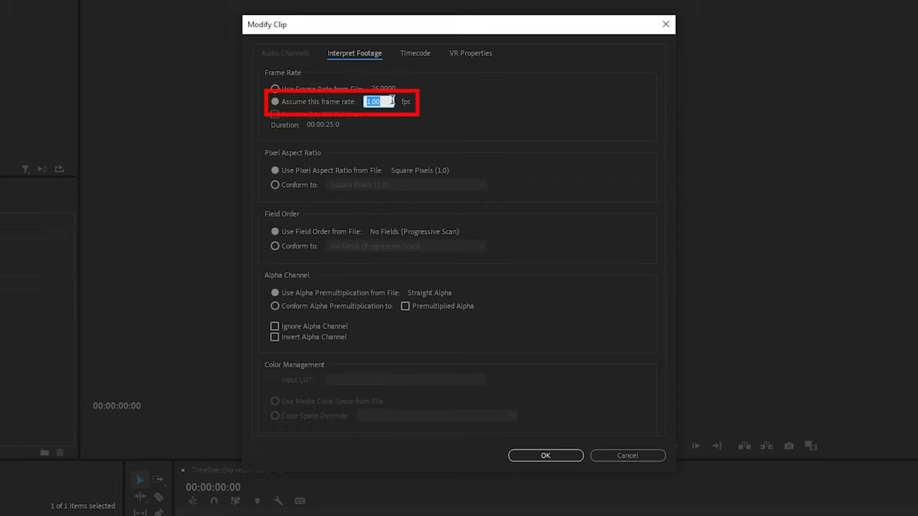
pyautogui.moveTo(402, 124)
pyautogui.write('24')
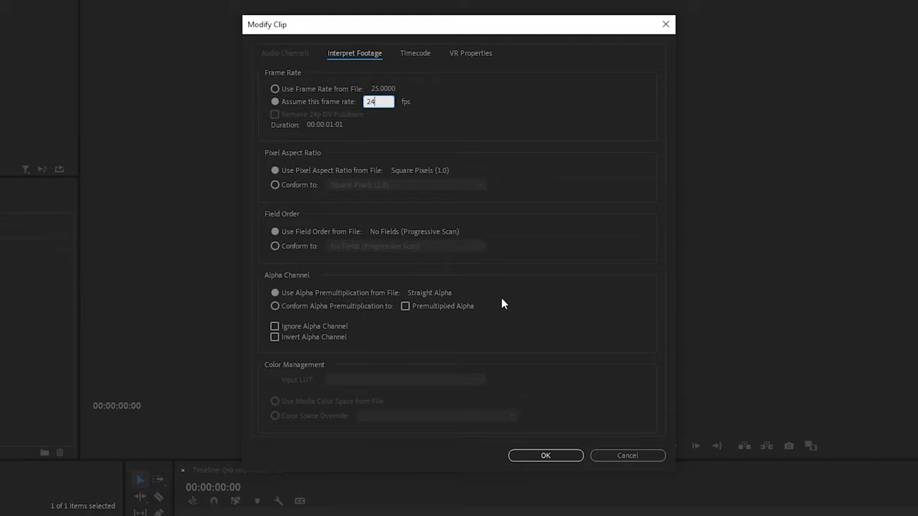
pyautogui.click(545, 456)
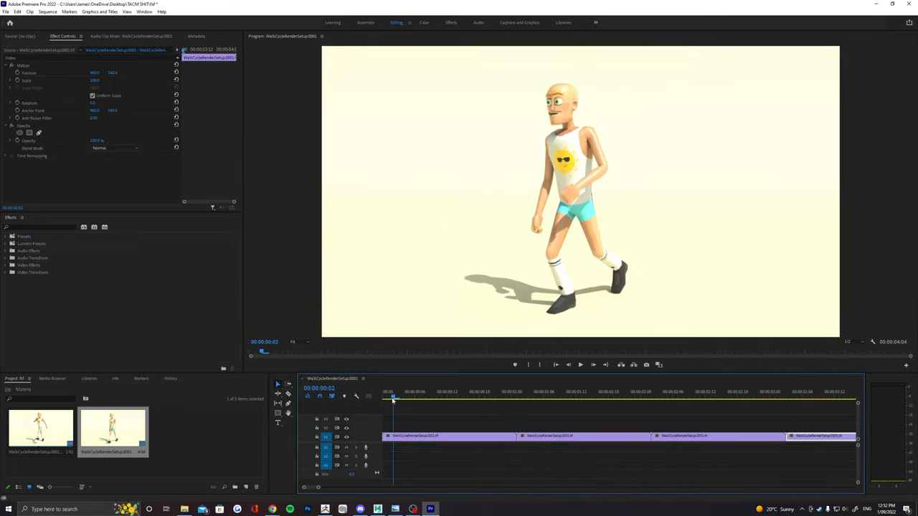
# - Place the walk-cycle clip onto the Timeline to create a sequence
pyautogui.click(579, 364)
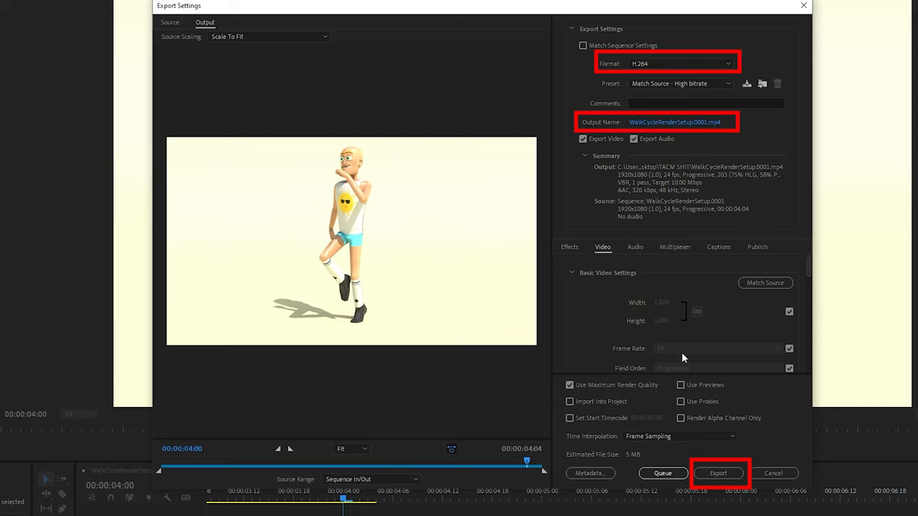
pyautogui.moveTo(674, 122)
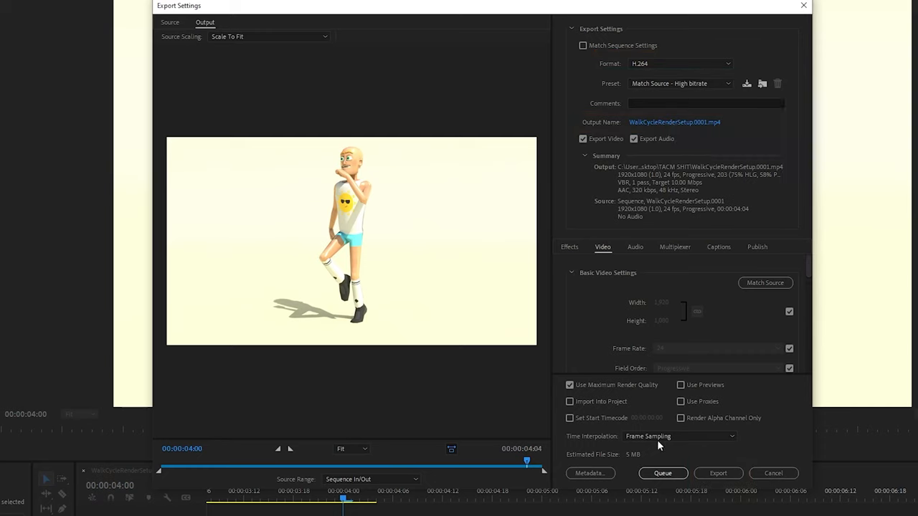
# - Start exporting the sequence as H.264 WalkCycleRenderSetup0001.mp4
pyautogui.click(717, 473)
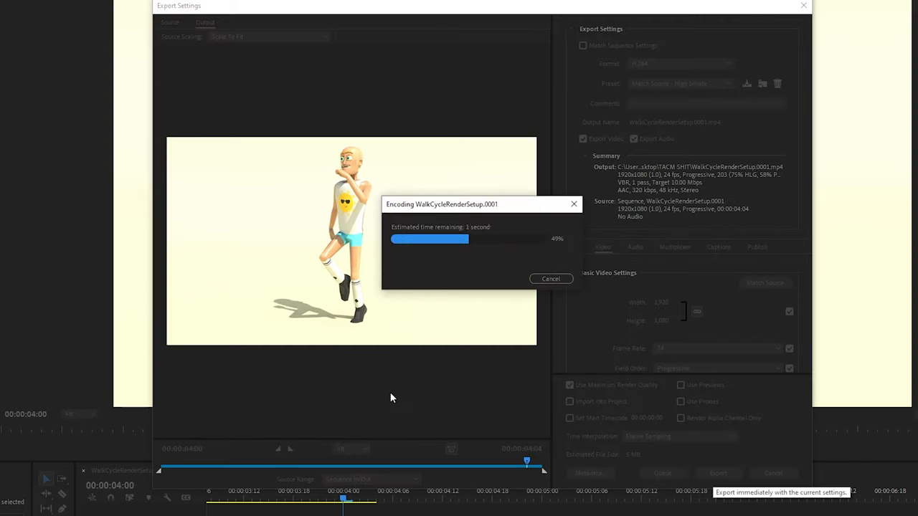